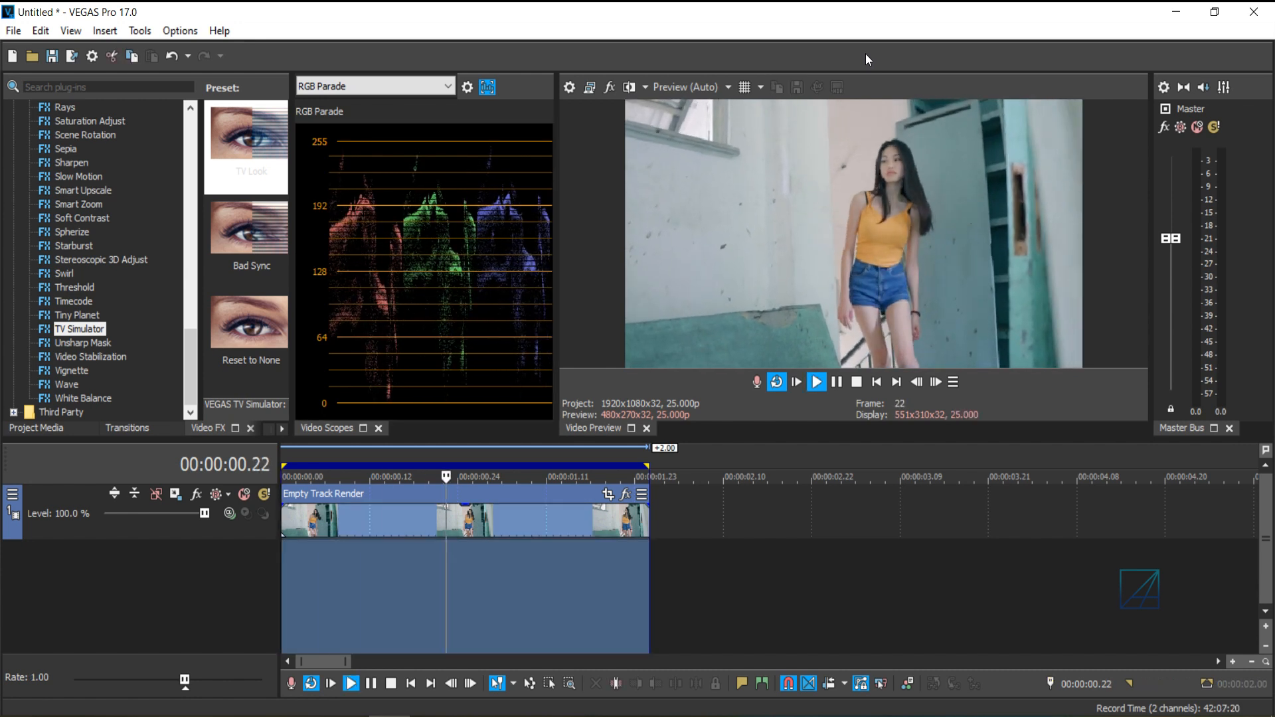
Step: Stop the preview playback of the video clip on the timeline
click(816, 381)
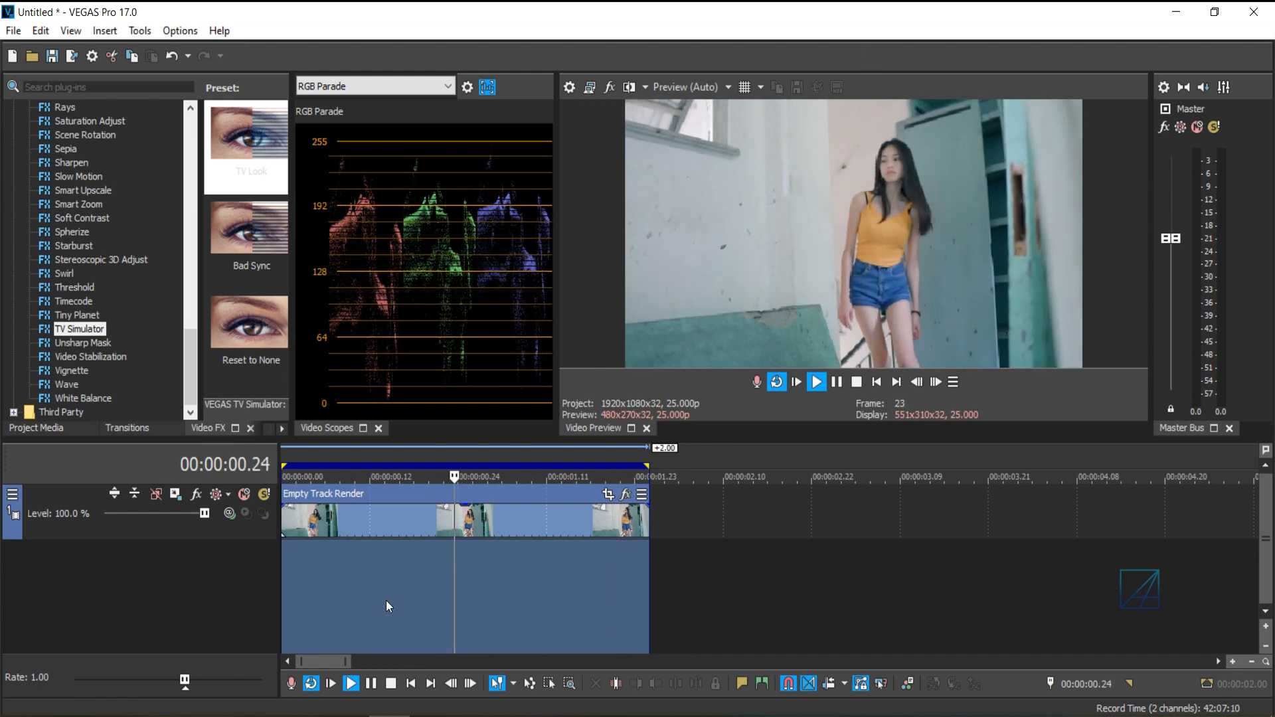
click(384, 477)
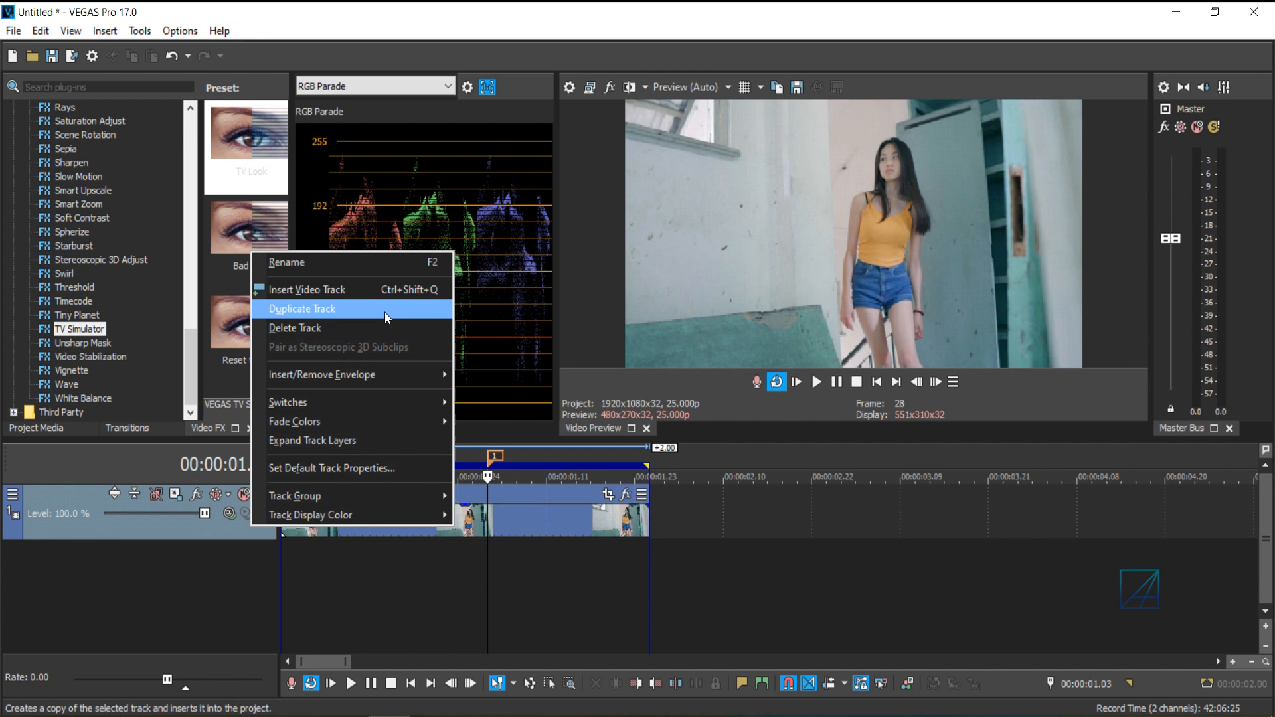
Step: Duplicate the video track into a second identical track
click(302, 309)
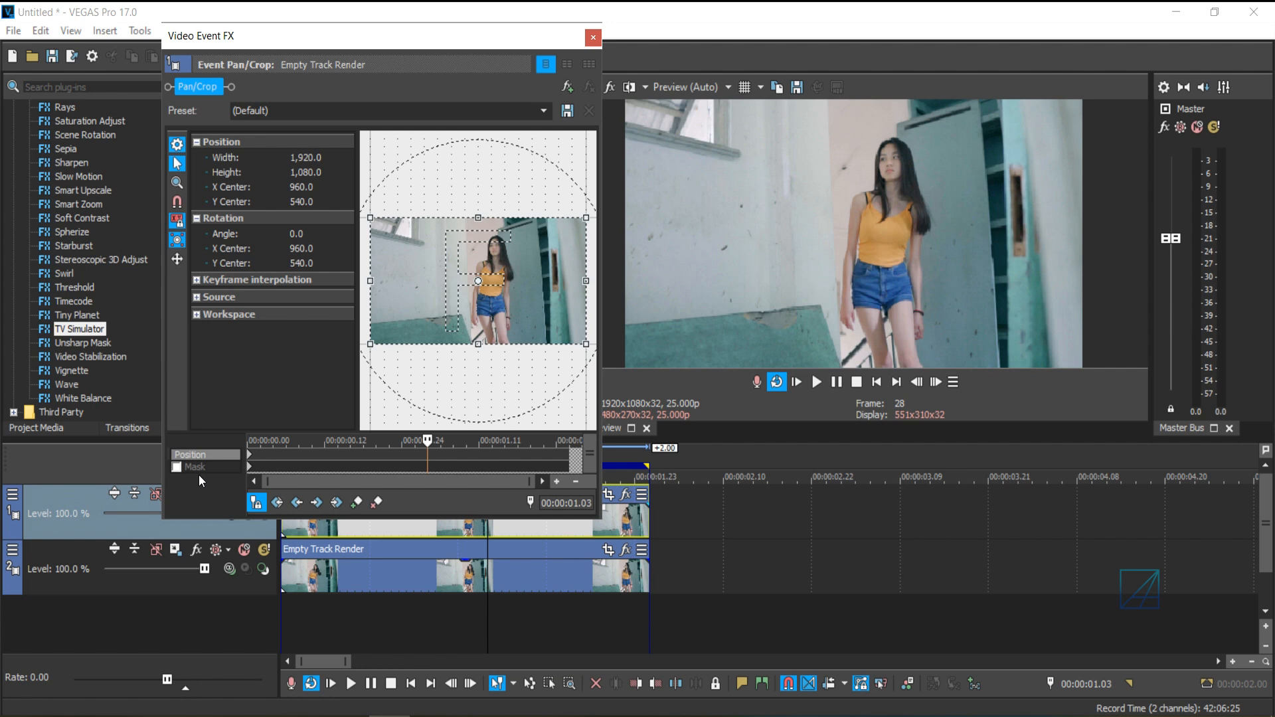
Step: Enable the Mask option in Pan/Crop and switch to editing the mask shape
click(336, 502)
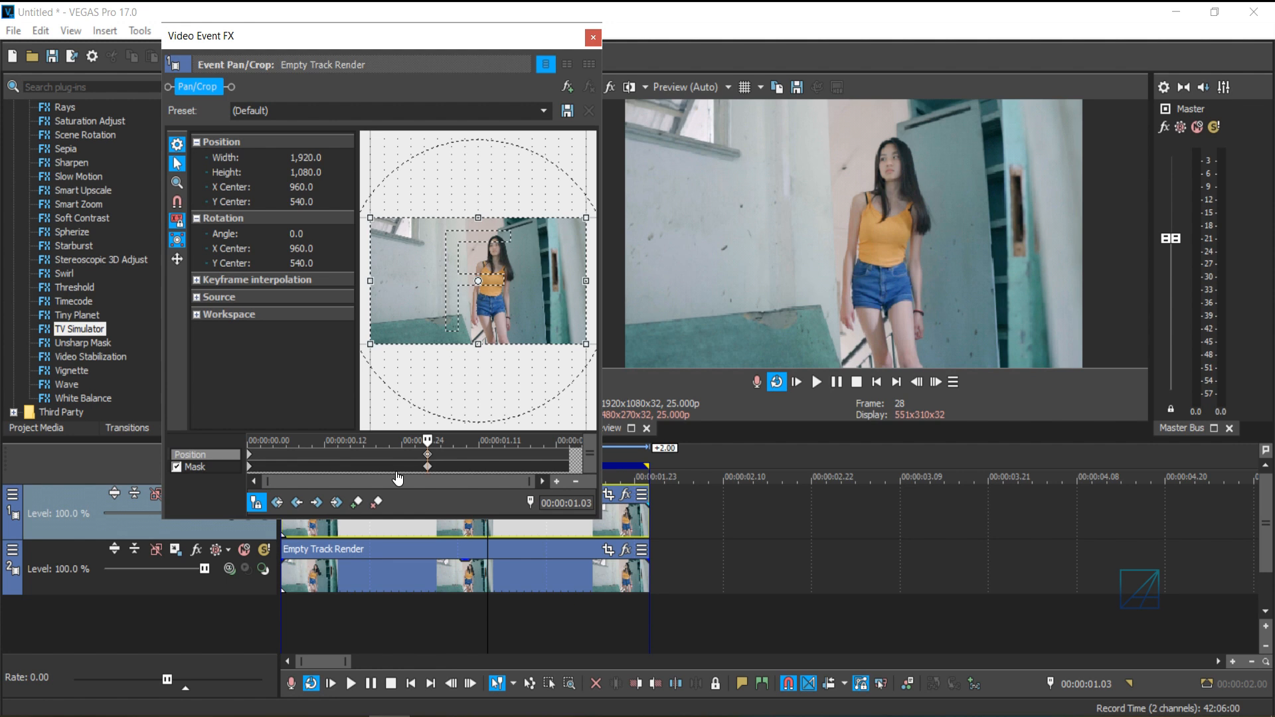
click(356, 502)
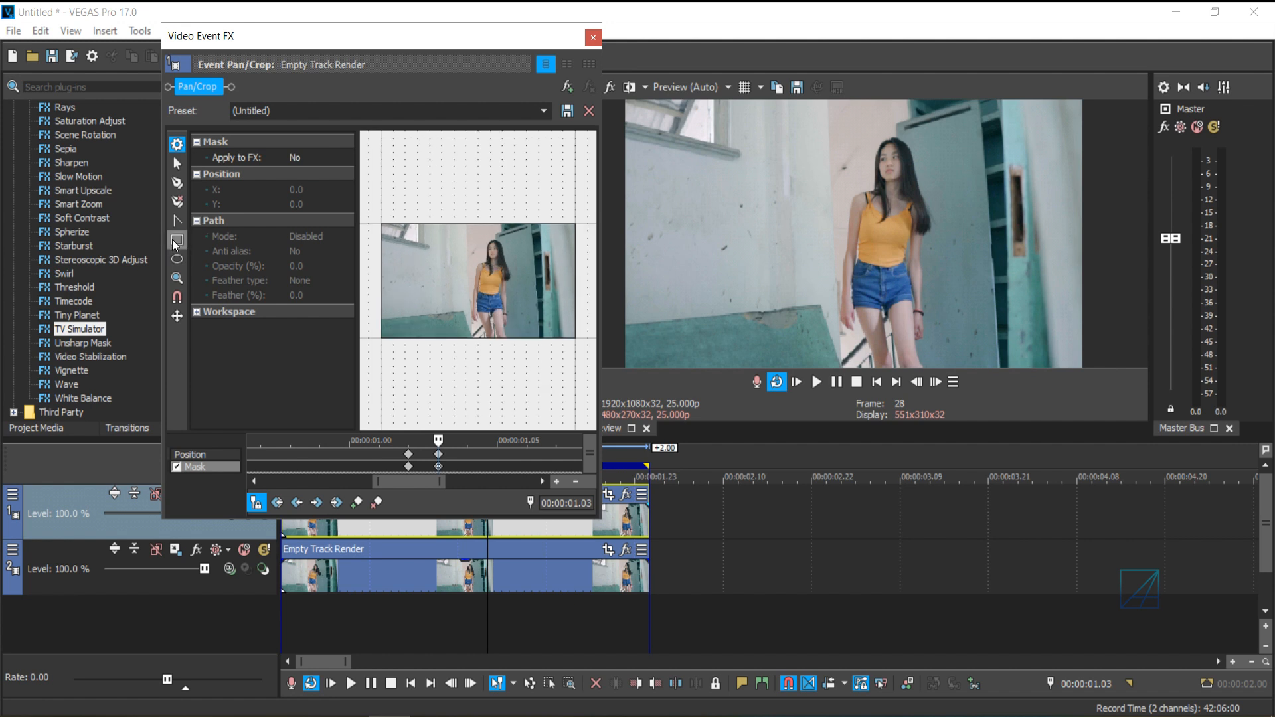
Step: Draw a mask shape around the woman in the Pan/Crop preview
click(176, 239)
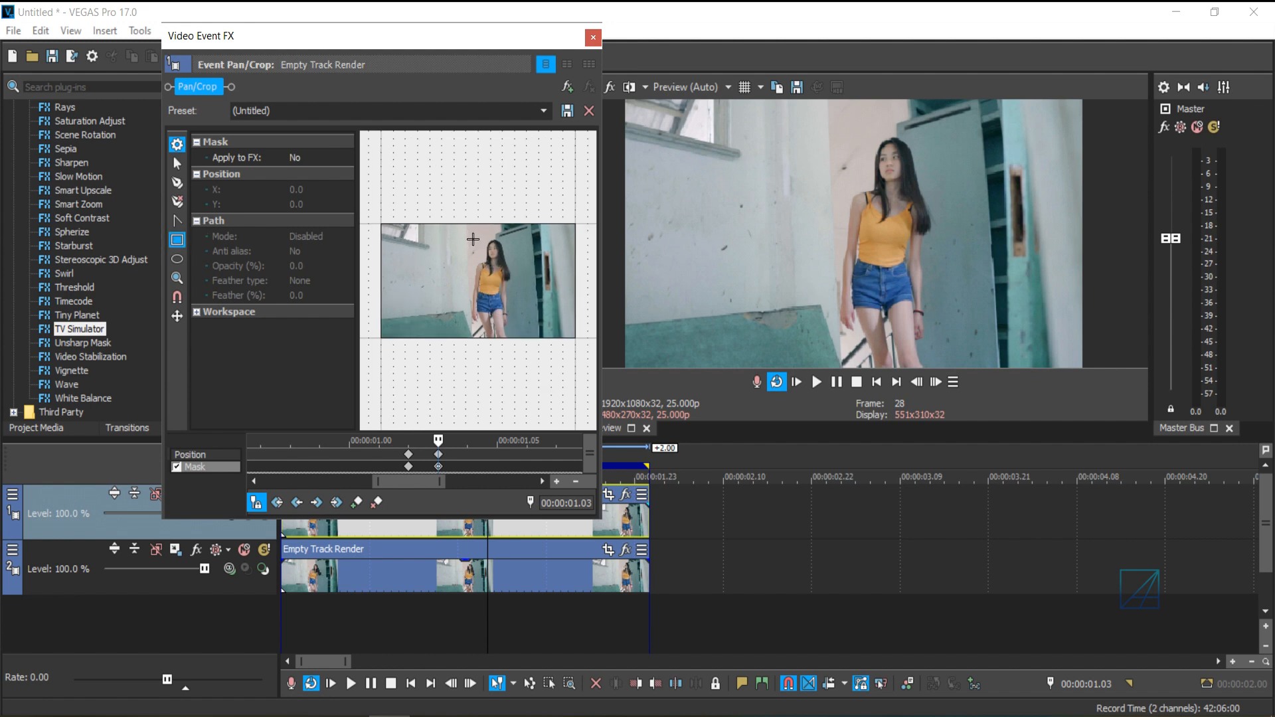
drag(472, 239, 513, 341)
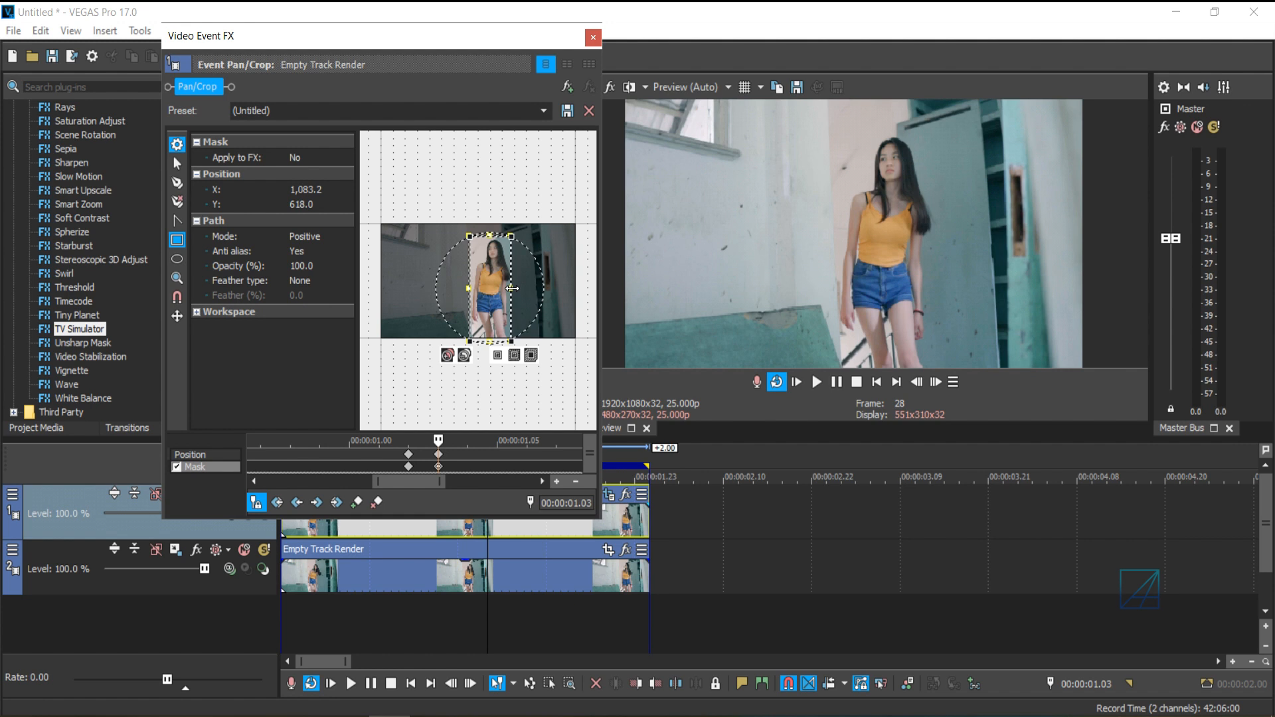
mouse_move(438, 258)
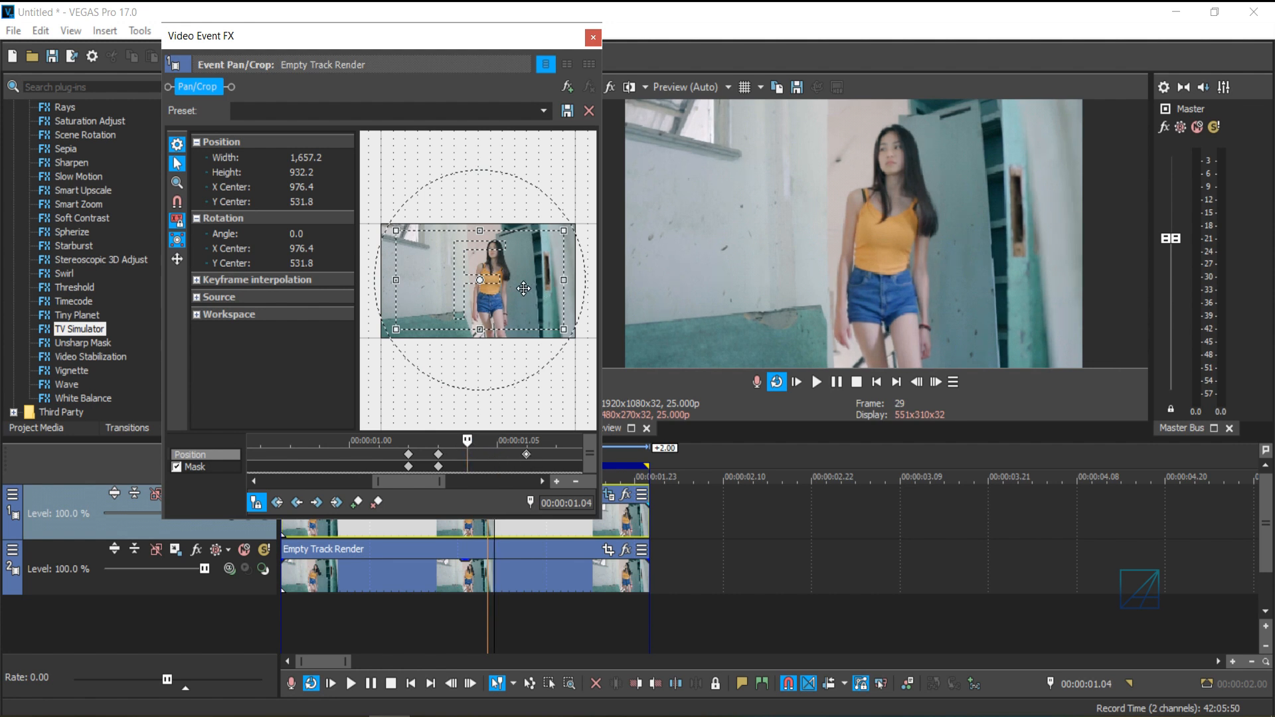
Step: Add a crop keyframe, reset the last keyframe to the (Default) full frame, and close Pan/Crop
drag(523, 288, 496, 269)
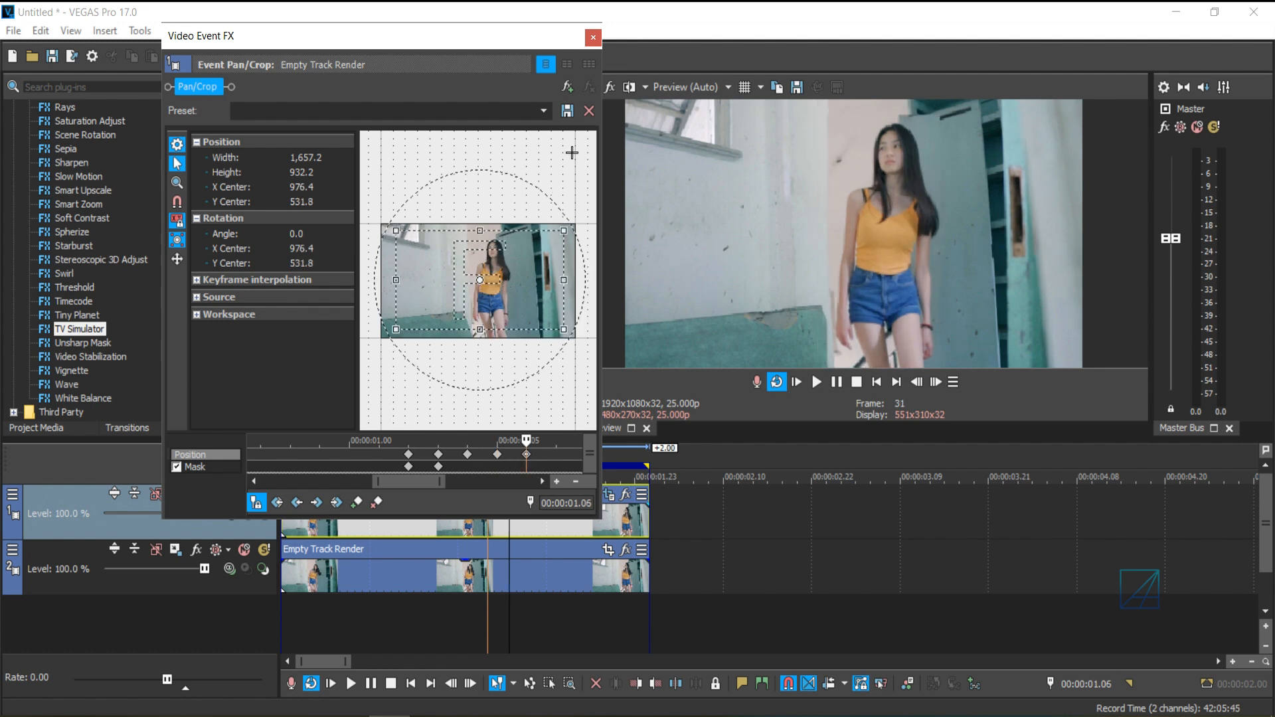
click(542, 110)
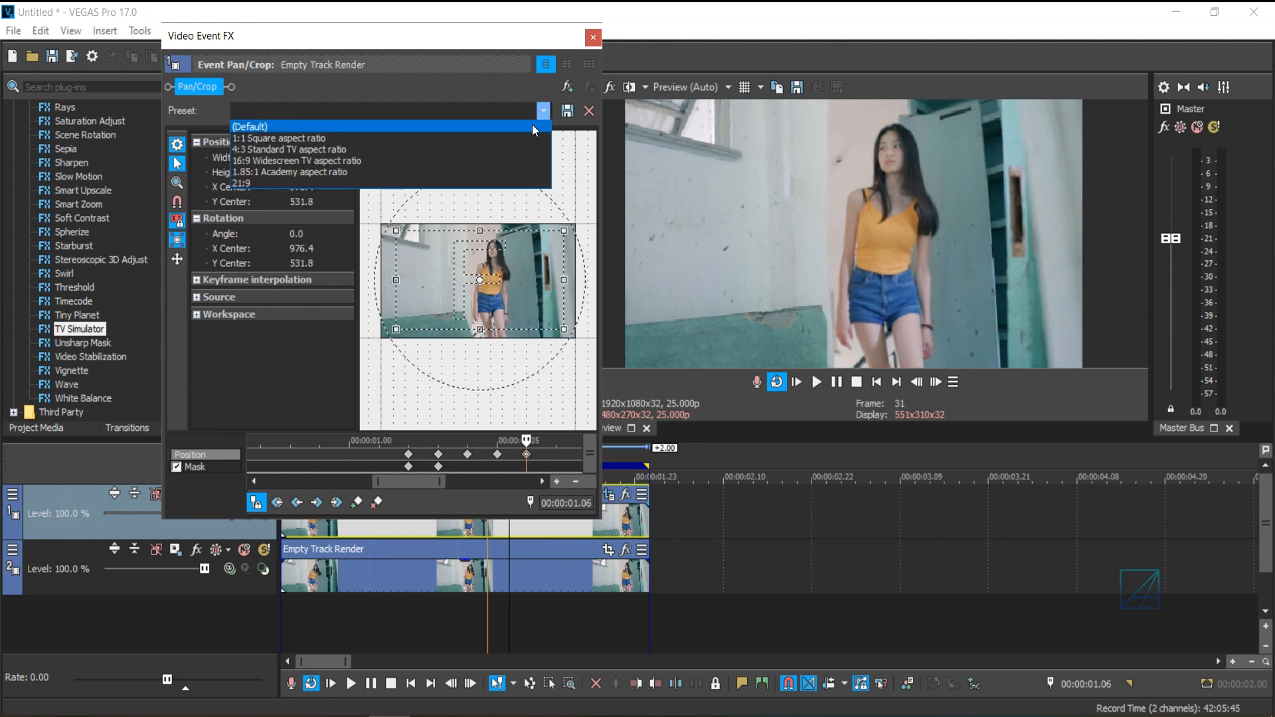
click(250, 126)
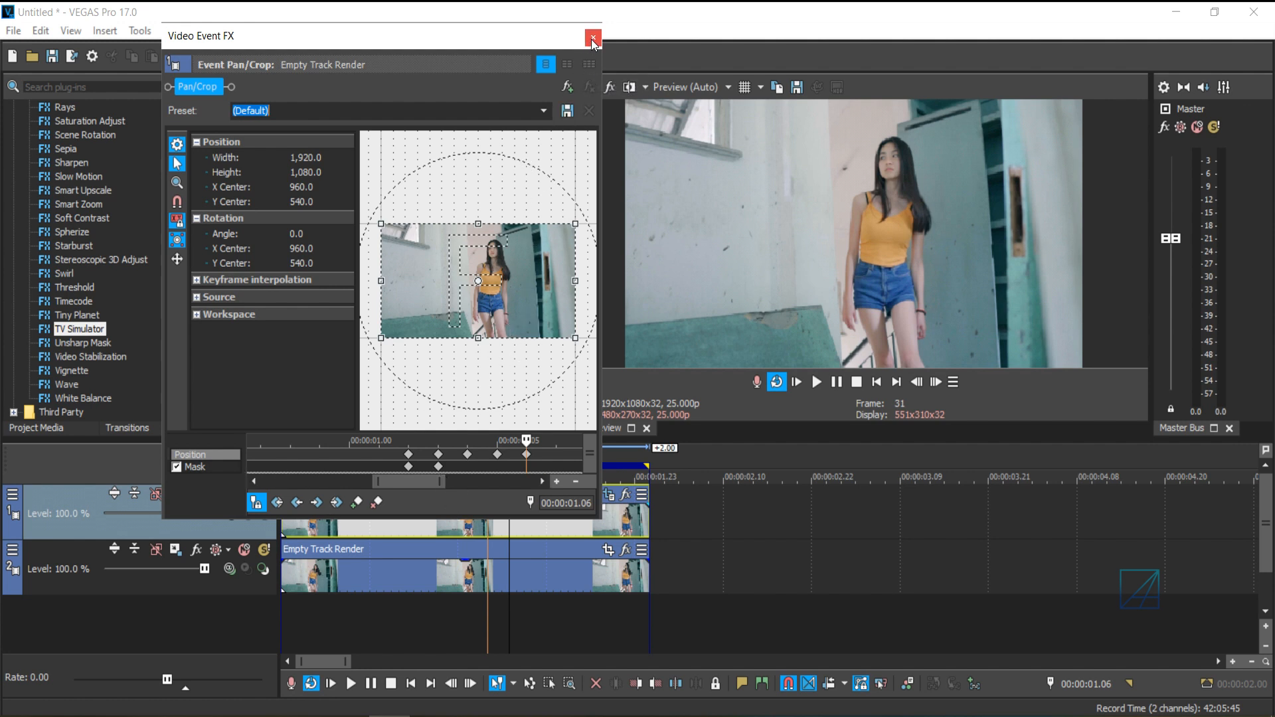
click(593, 41)
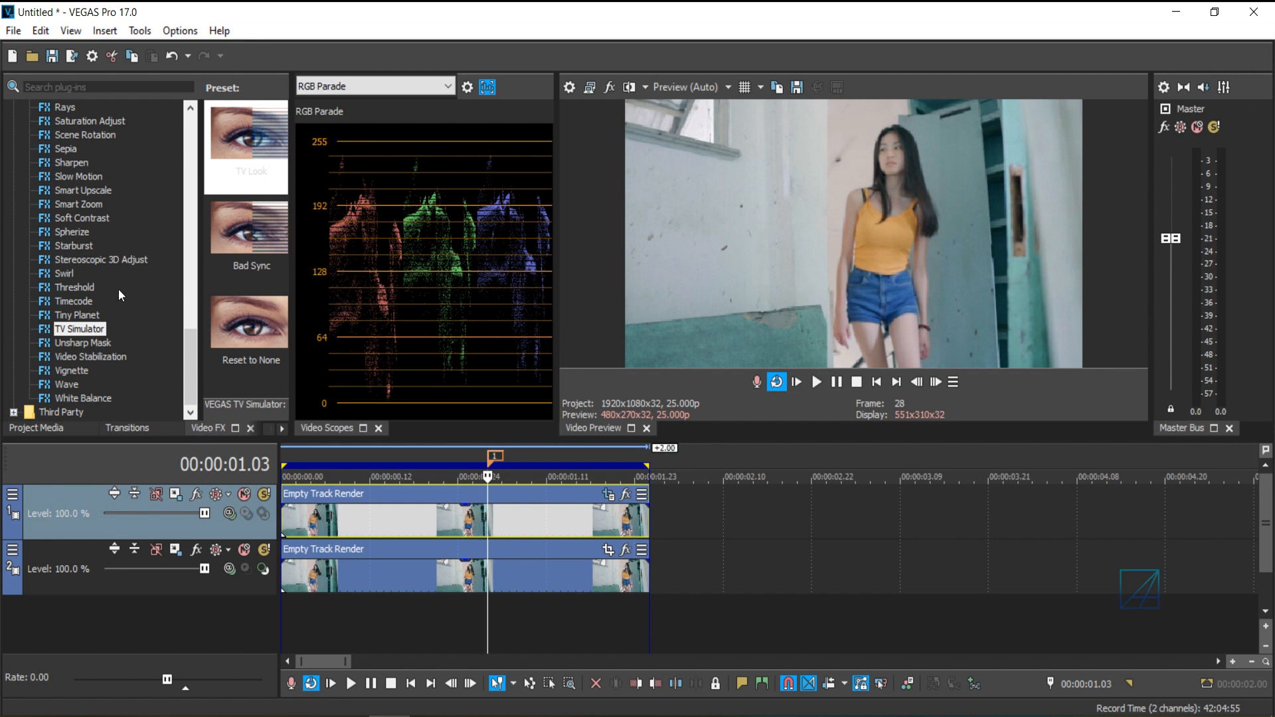
Step: In the clip's TV Simulator FX, lower Aperture grill, Interlacing to about 0.31 and Line sync
click(247, 146)
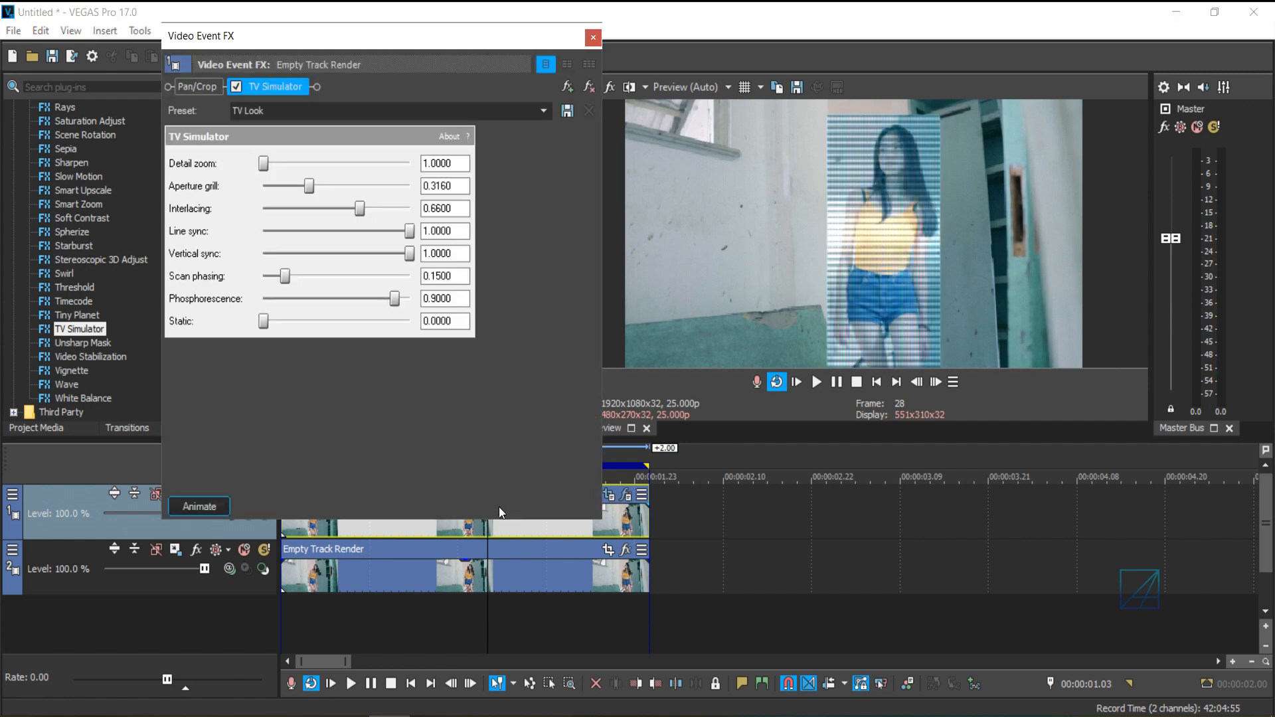
mouse_move(983, 268)
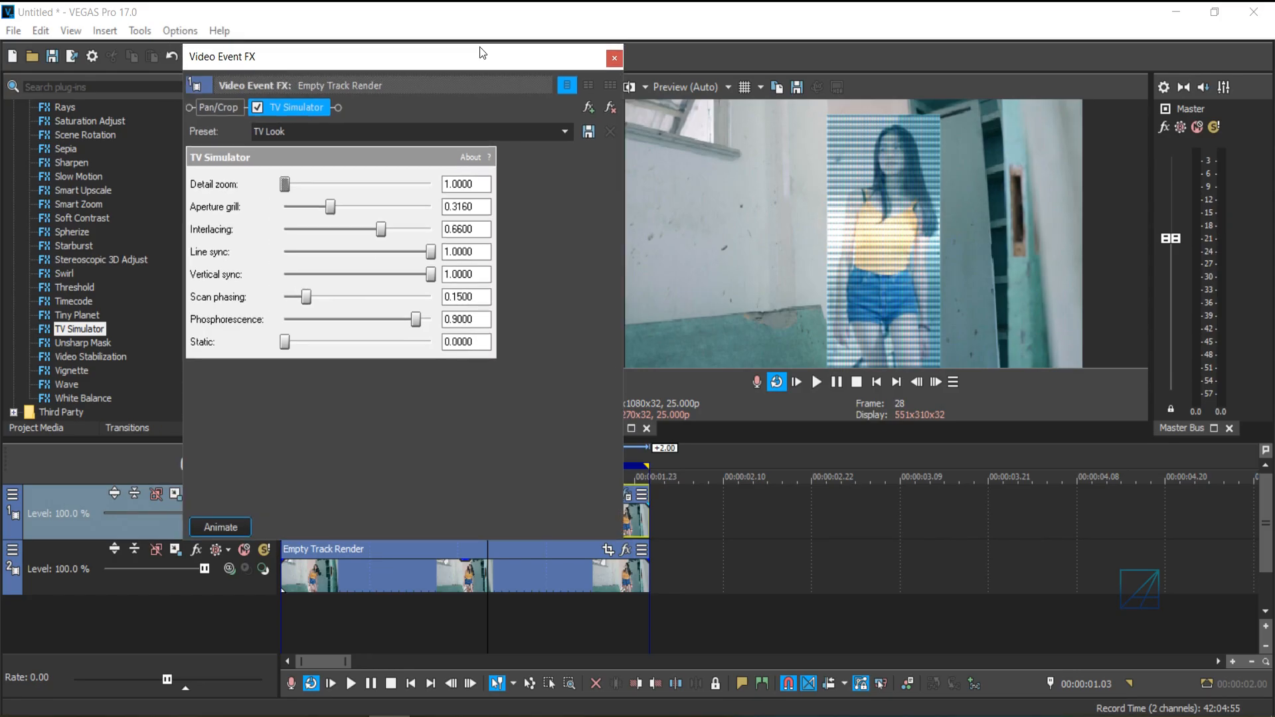
mouse_move(486, 118)
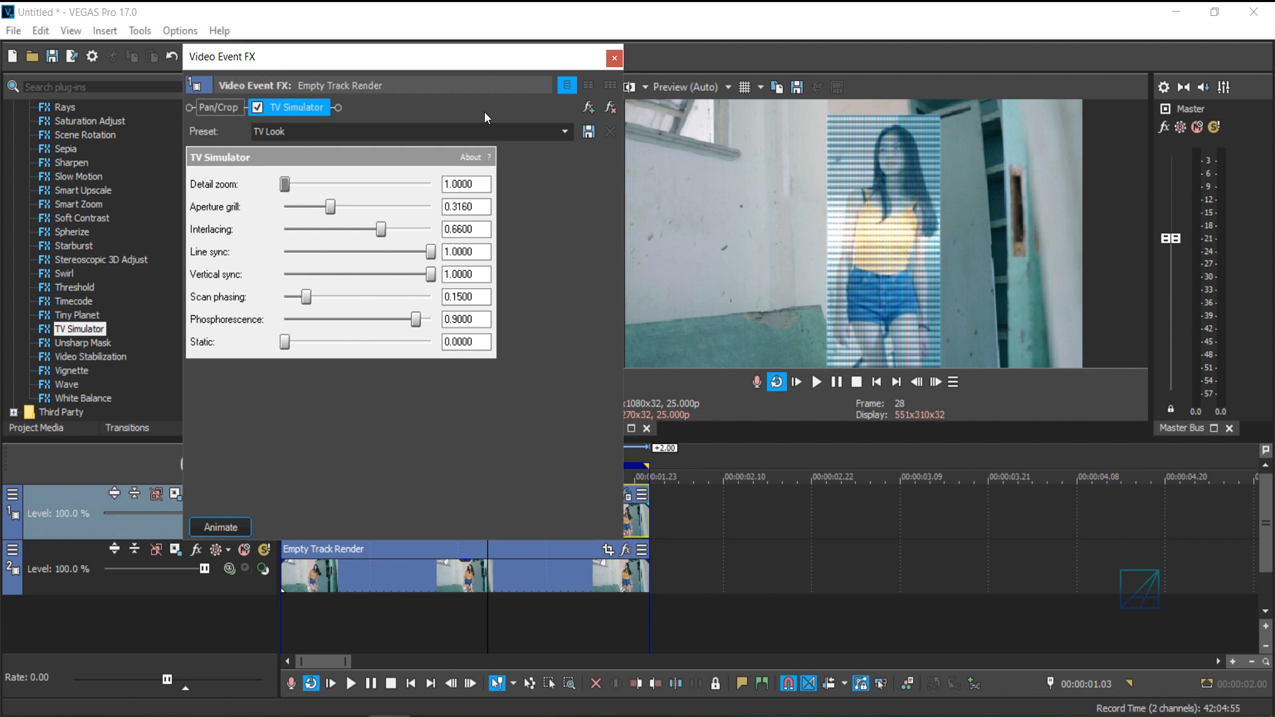
drag(330, 207, 317, 208)
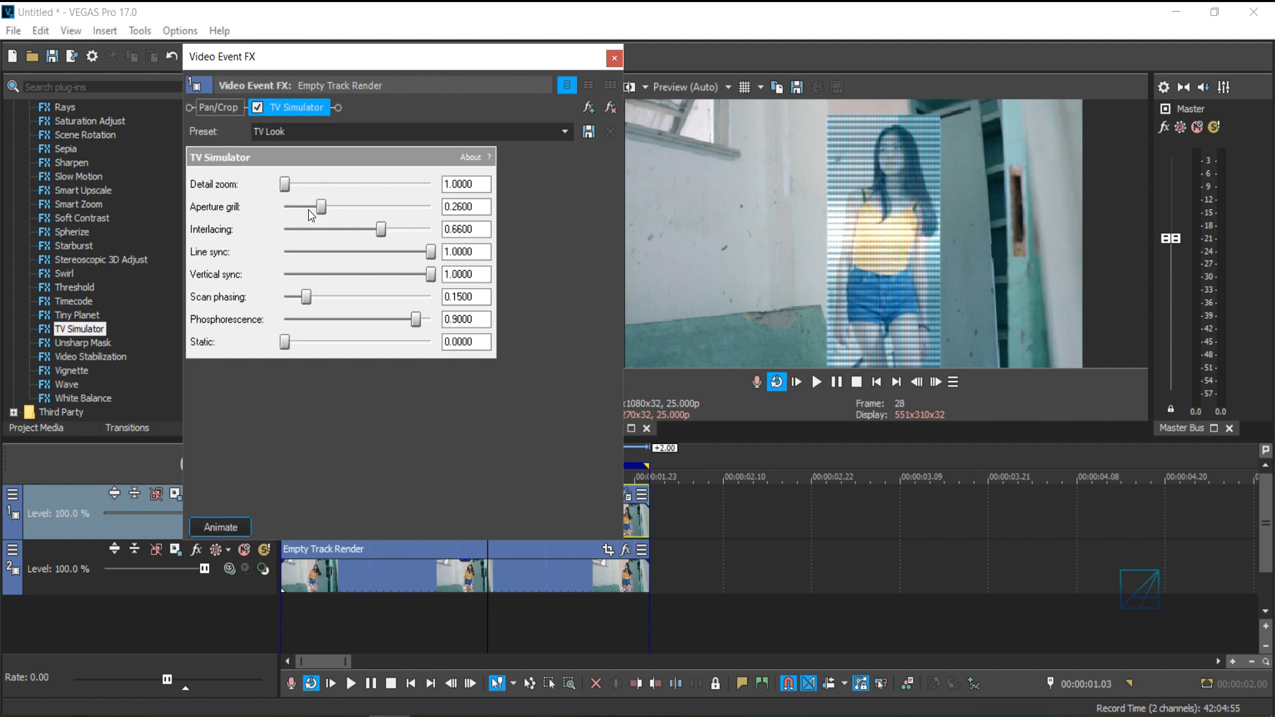
drag(320, 207, 295, 207)
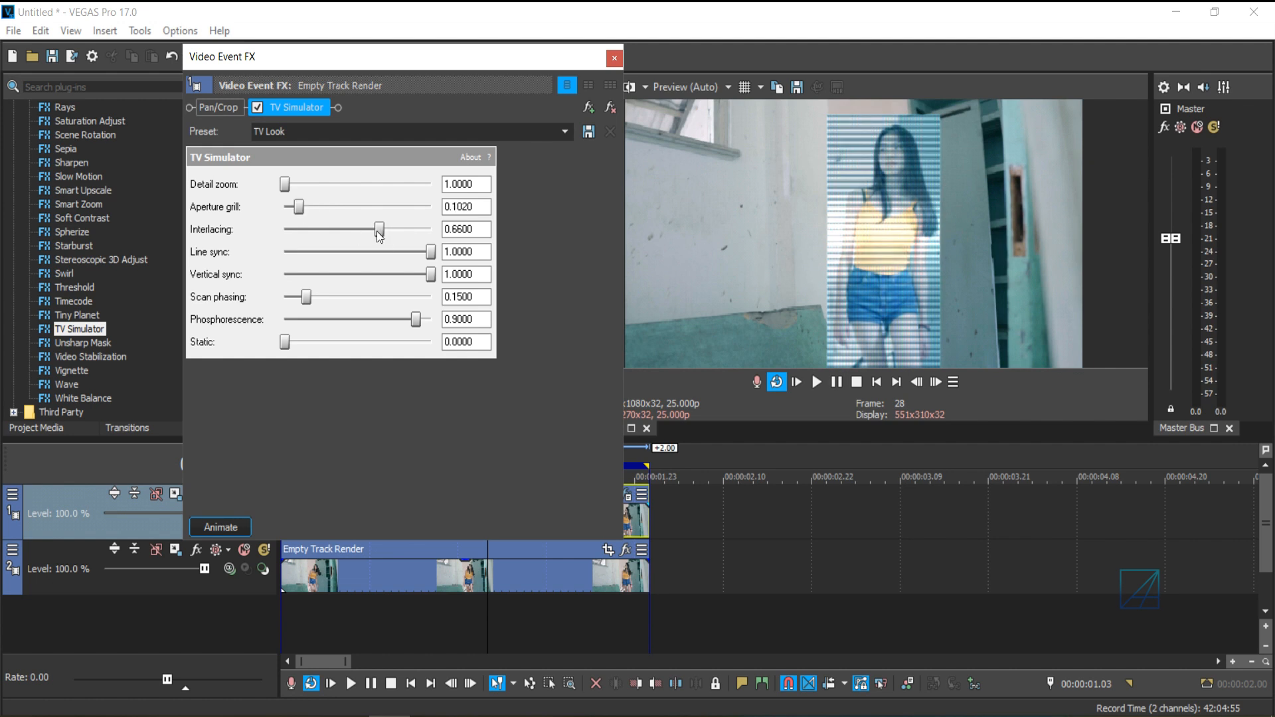
drag(376, 230, 329, 229)
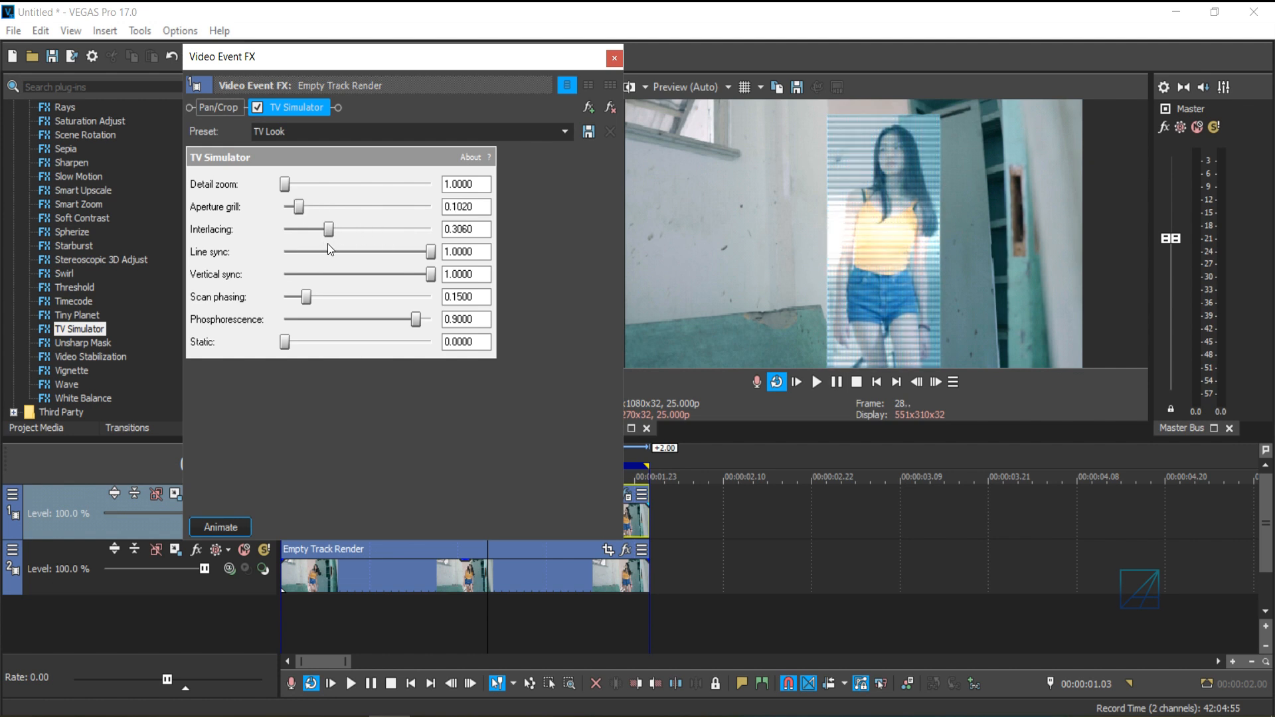
drag(411, 251, 422, 251)
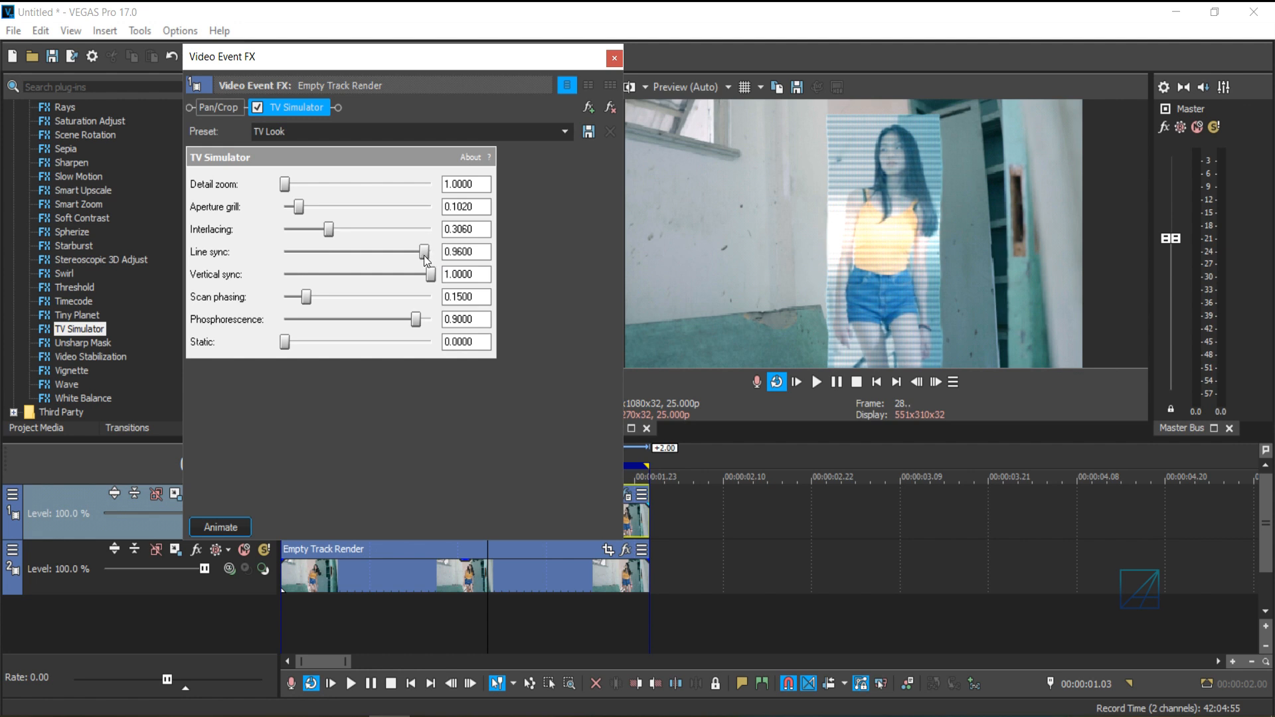
drag(425, 251, 418, 251)
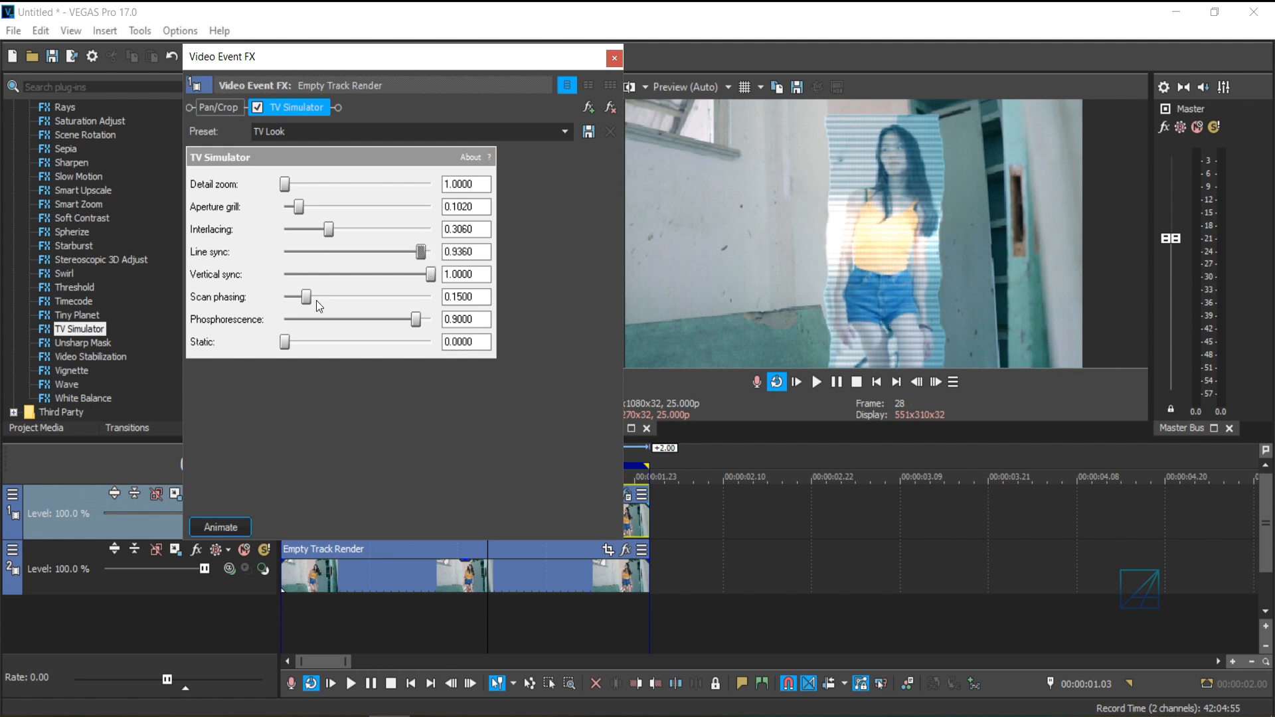
Step: Increase Scan phasing and drop Phosphorescence to nearly zero
drag(306, 296, 329, 296)
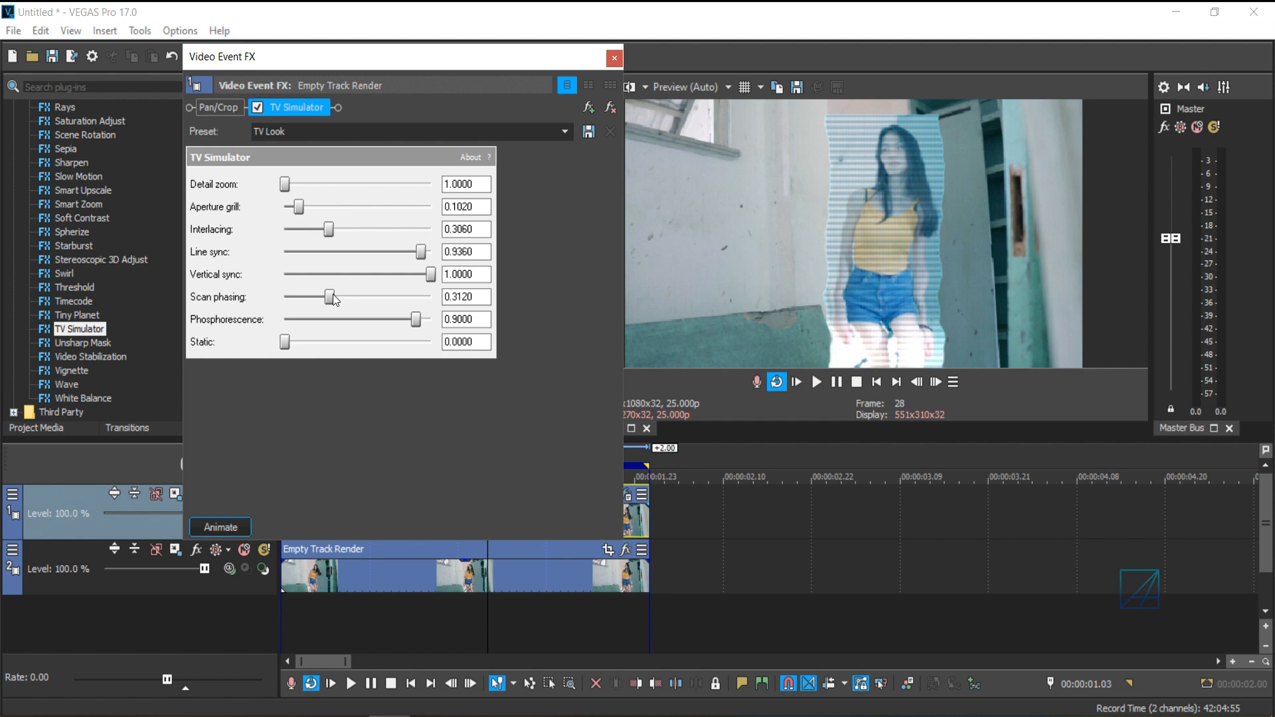
drag(331, 297, 349, 296)
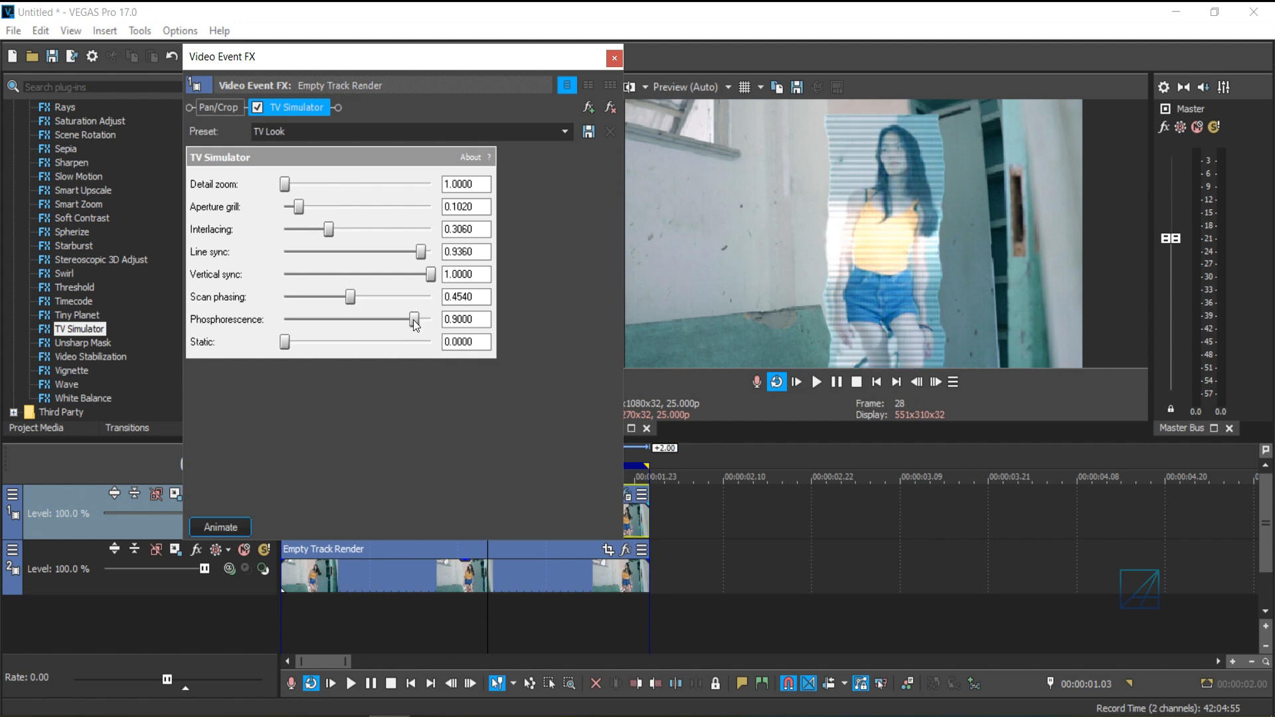
drag(413, 319, 415, 318)
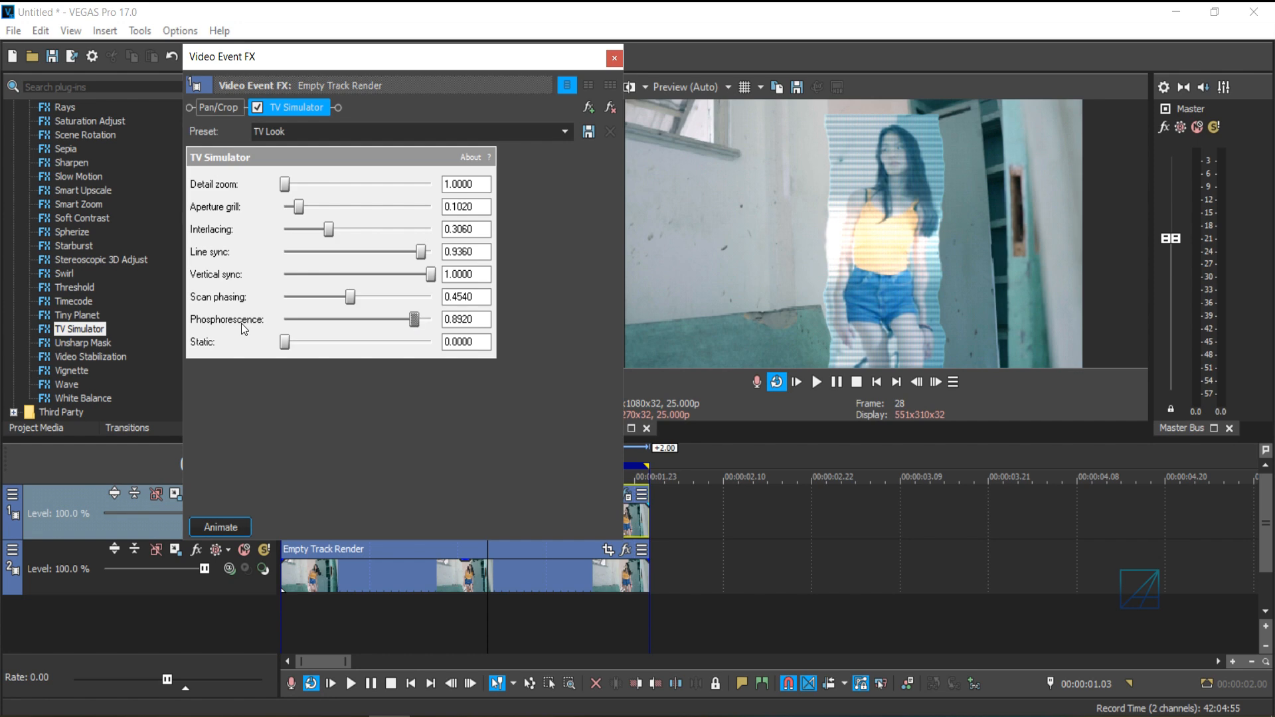
drag(417, 319, 292, 319)
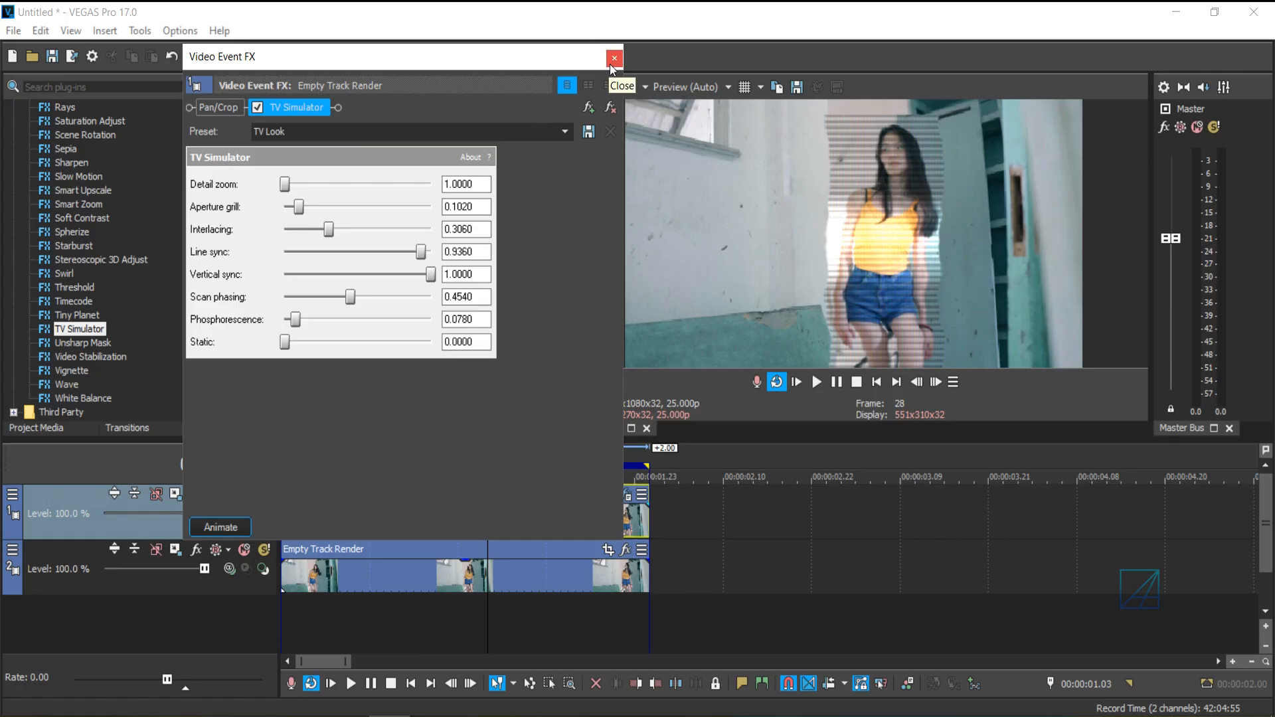
Step: Close the Video Event FX window and stop the review playback
click(613, 57)
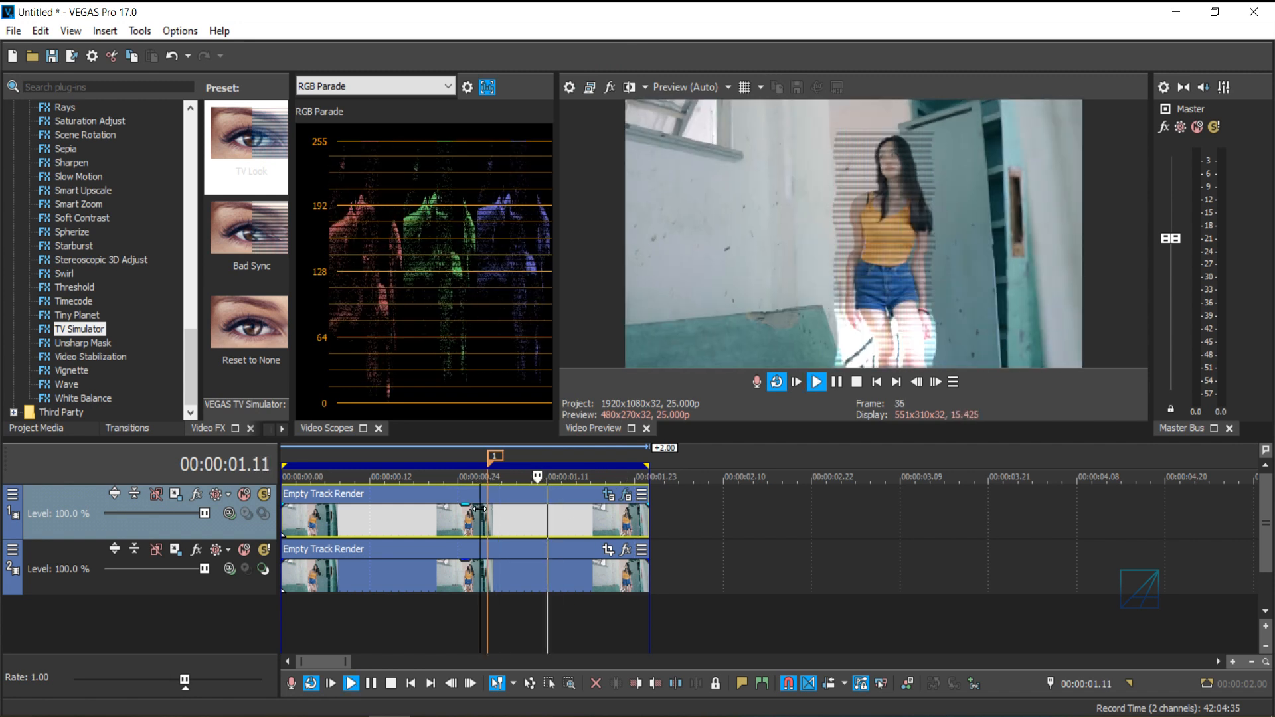
click(816, 381)
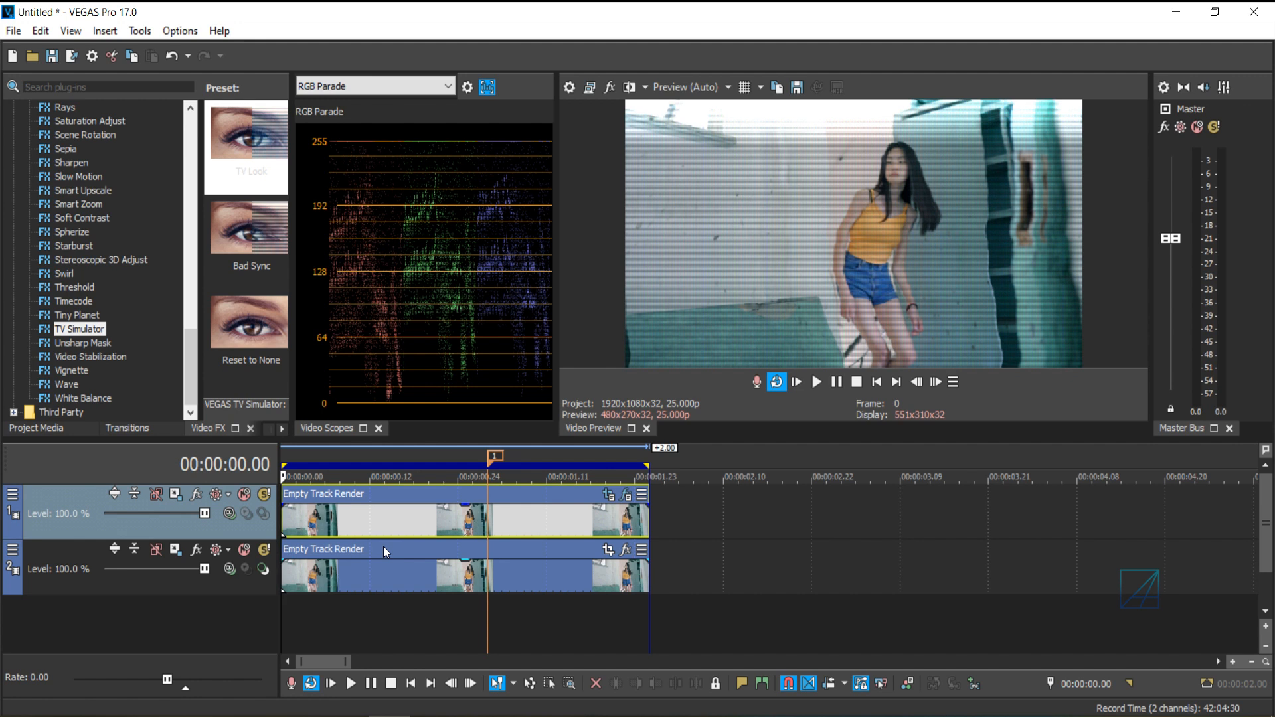
mouse_move(679, 513)
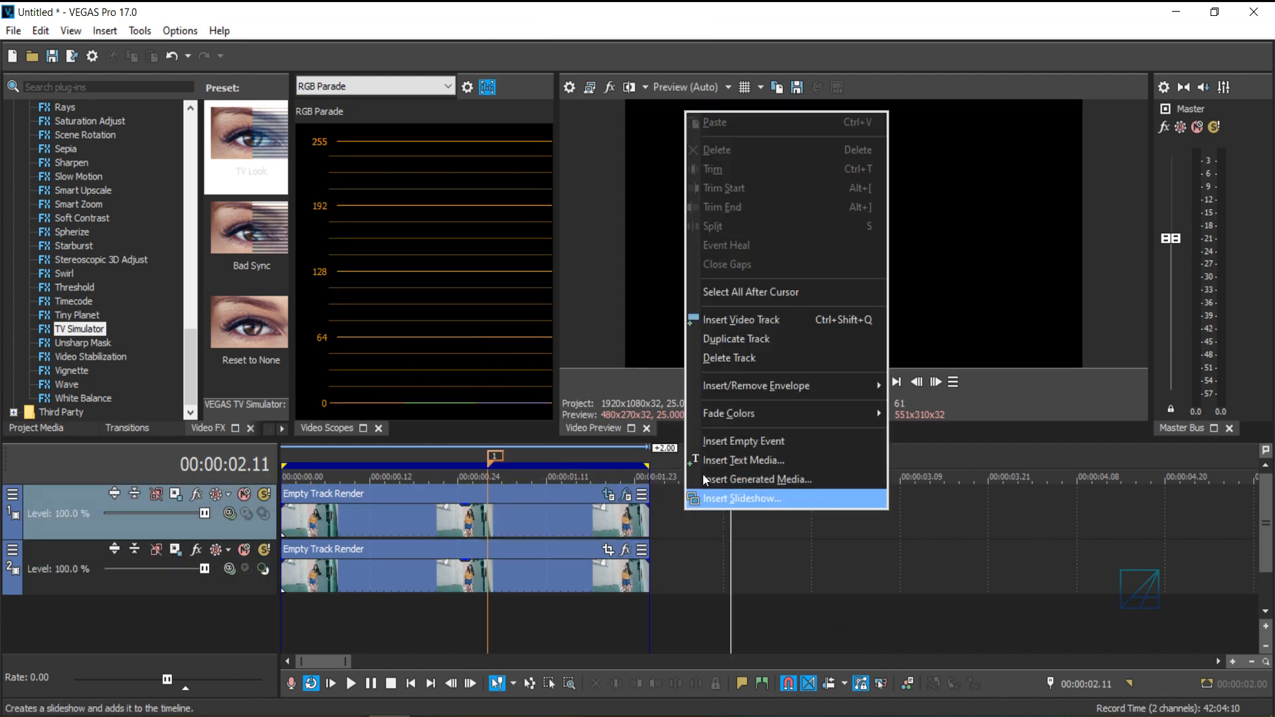
mouse_move(786, 389)
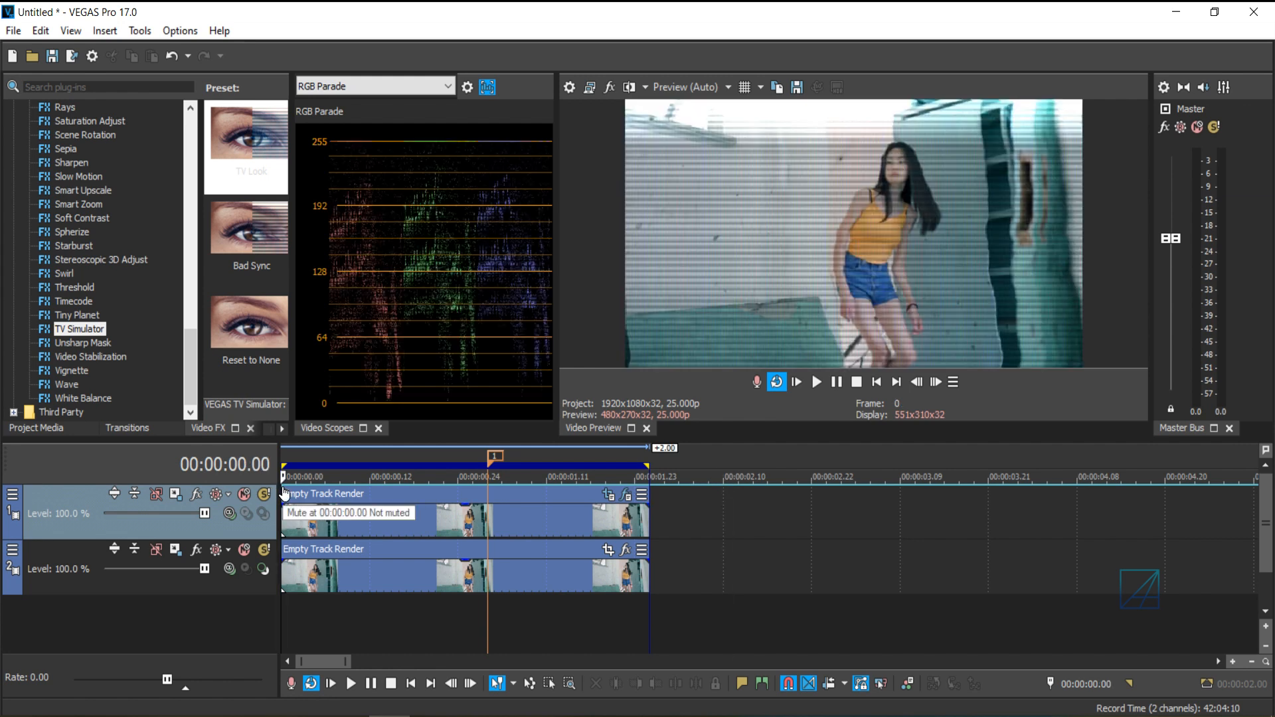
Step: Set Mute envelope points so only the clip's middle portion stays unmuted
click(263, 569)
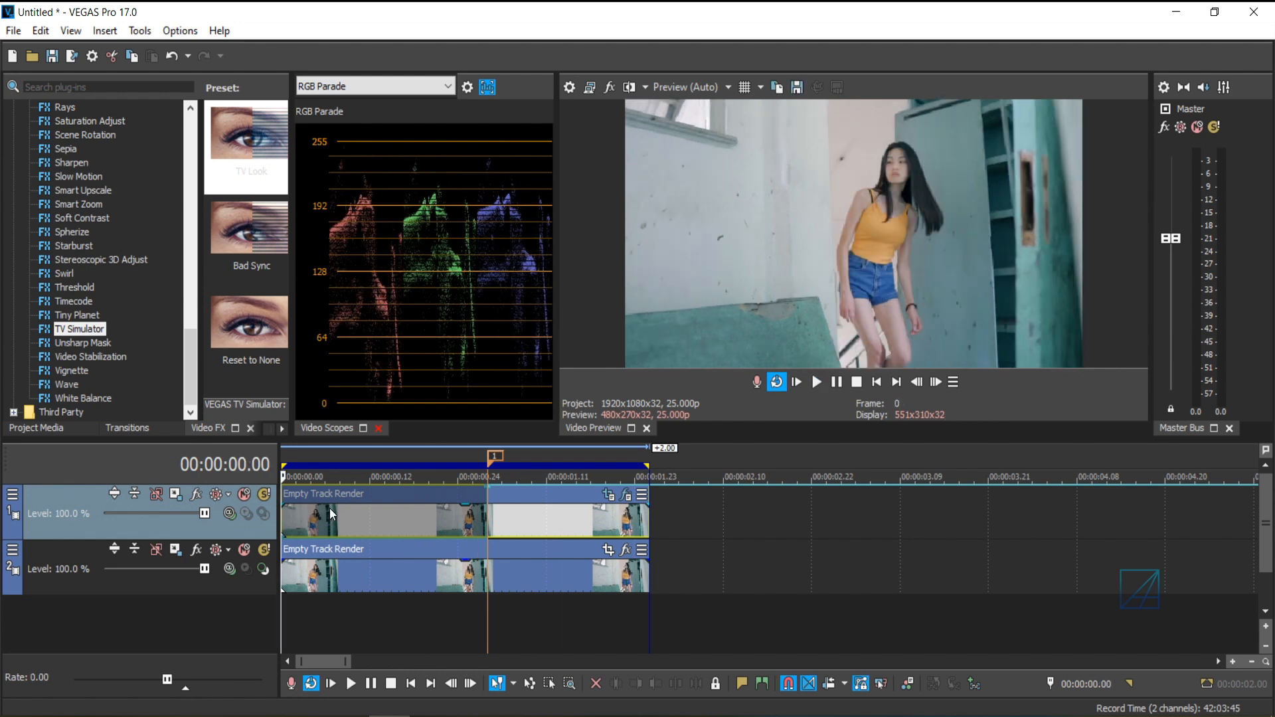
click(817, 381)
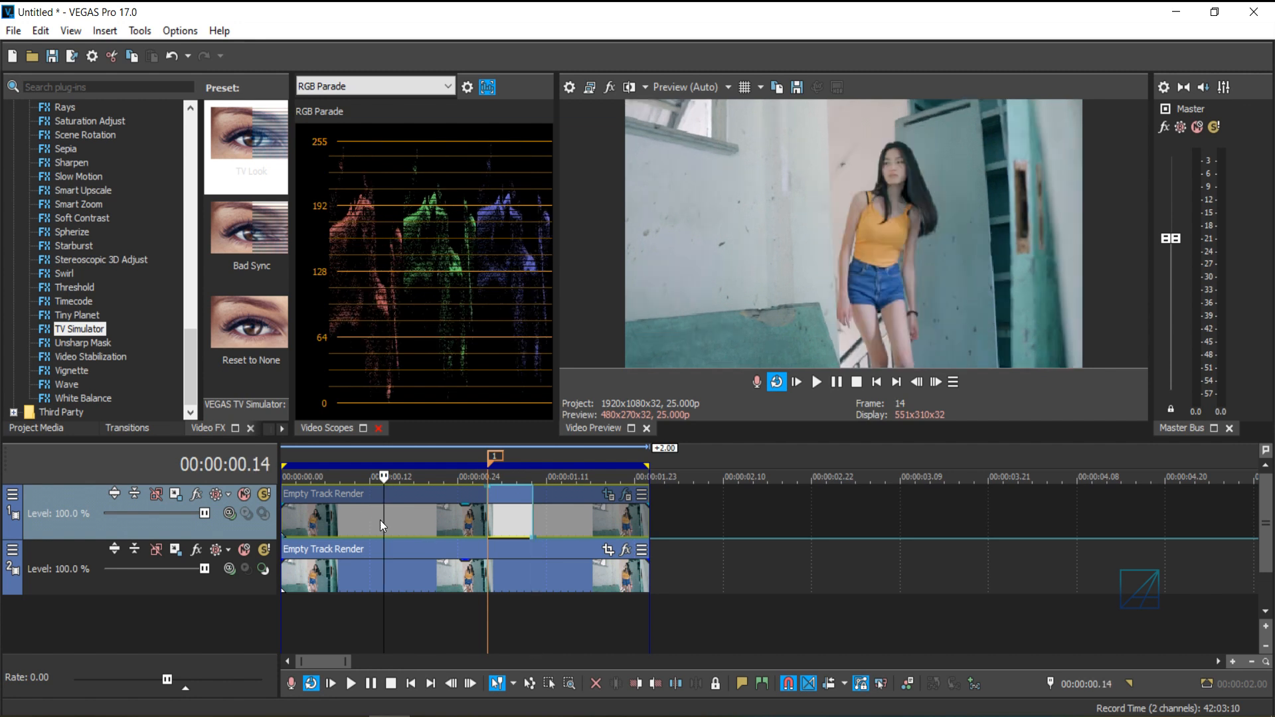
click(816, 381)
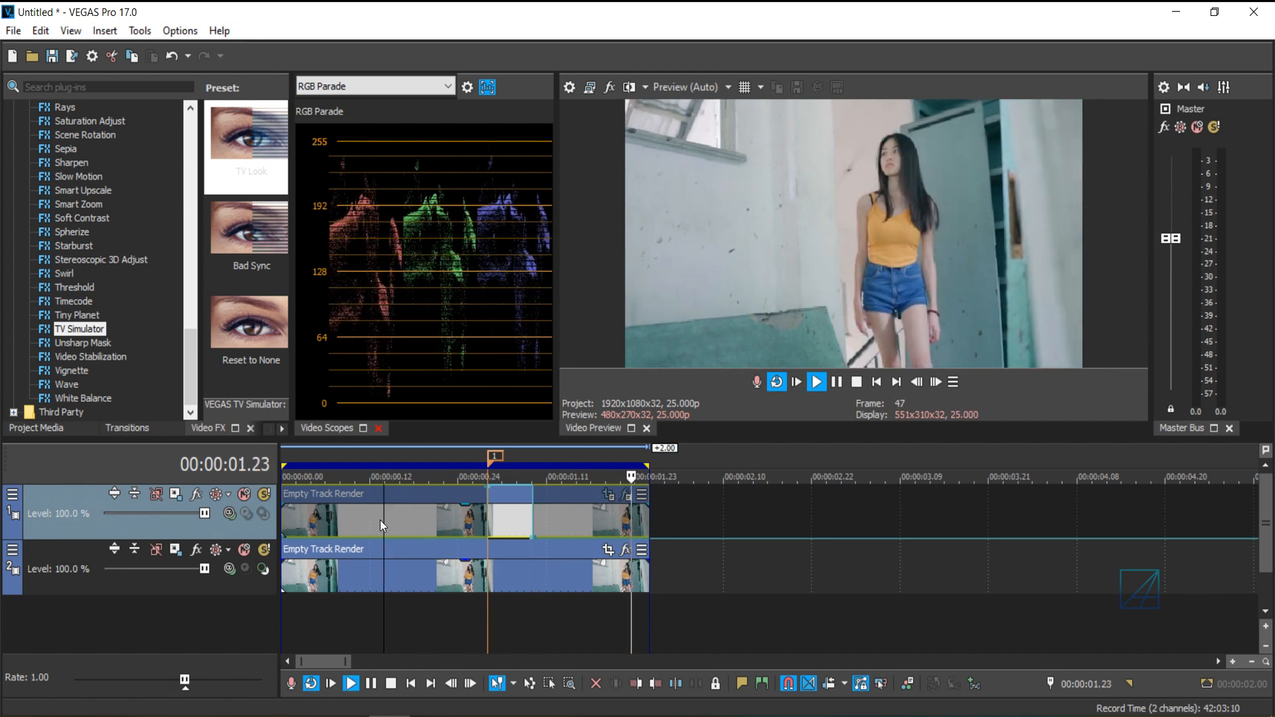